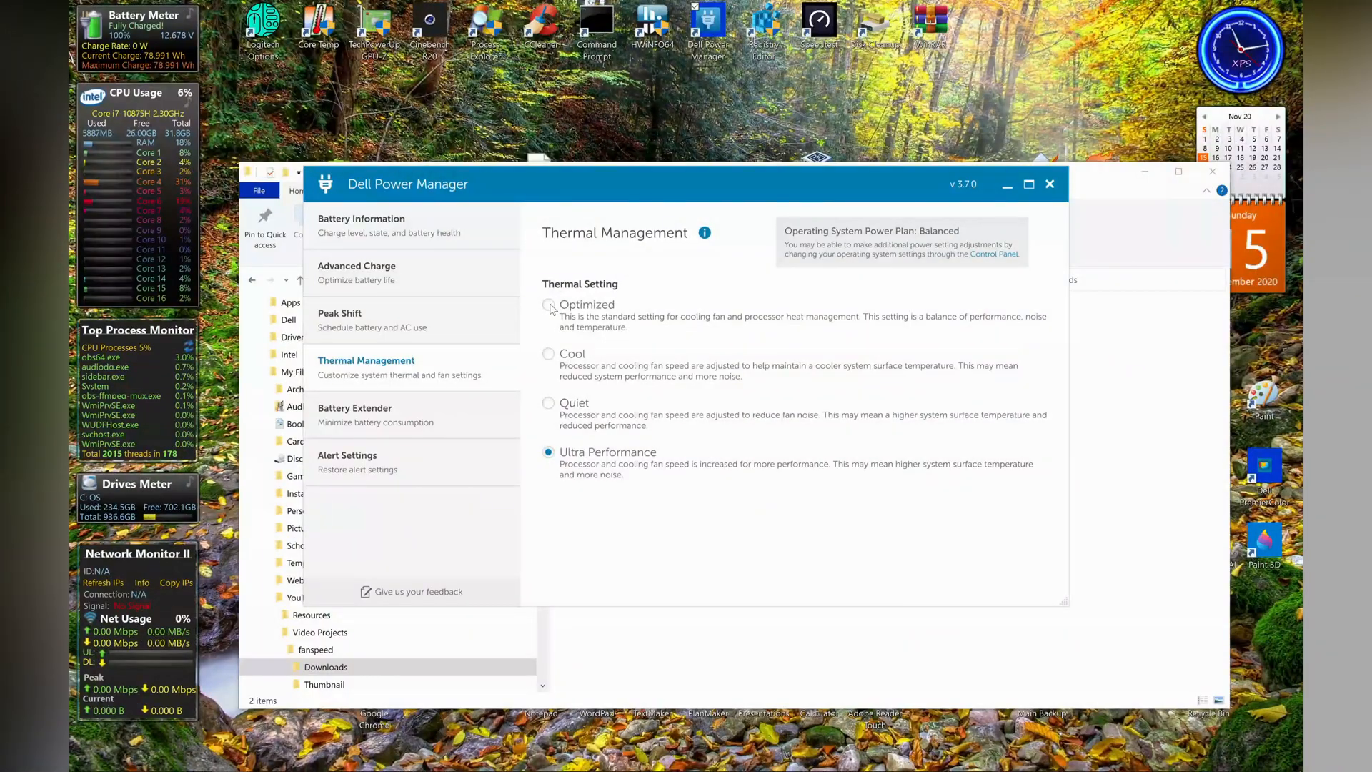
left_click(548, 304)
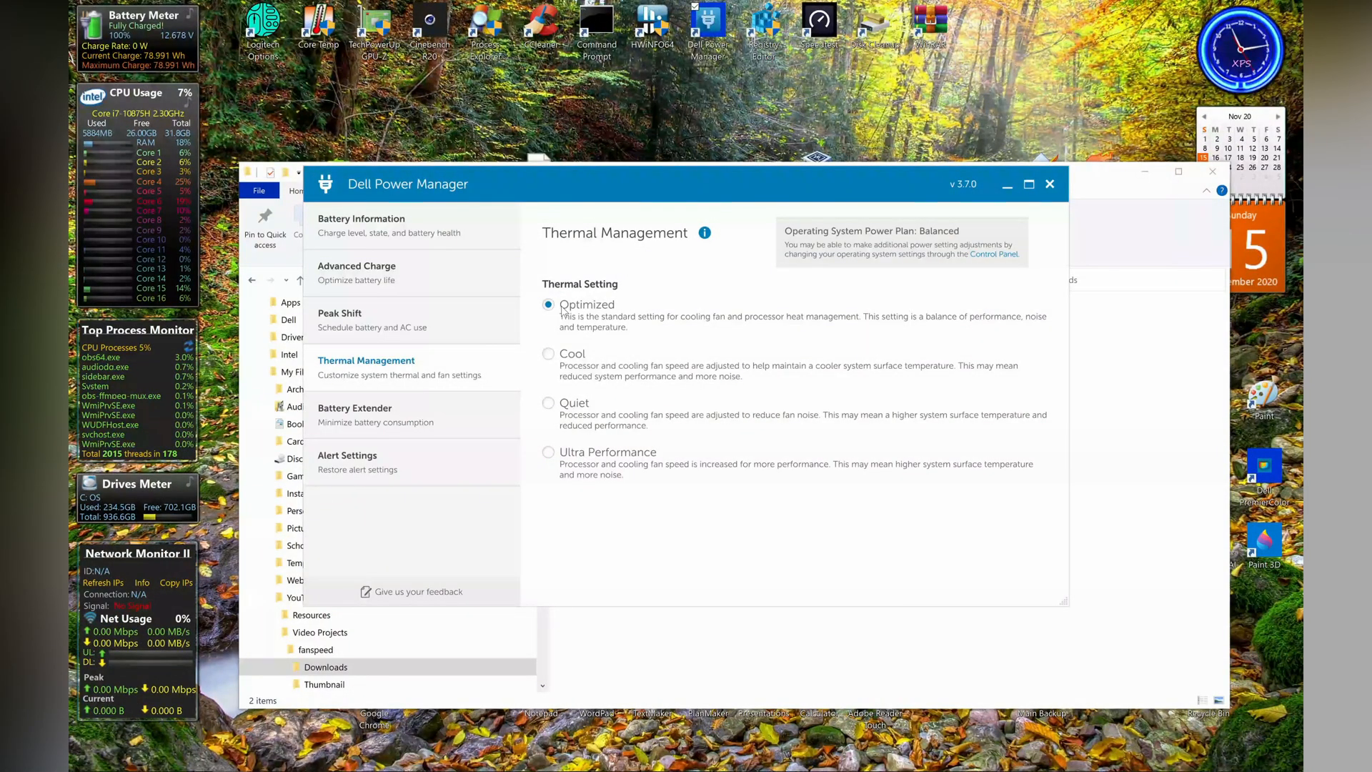
mouse_move(550, 364)
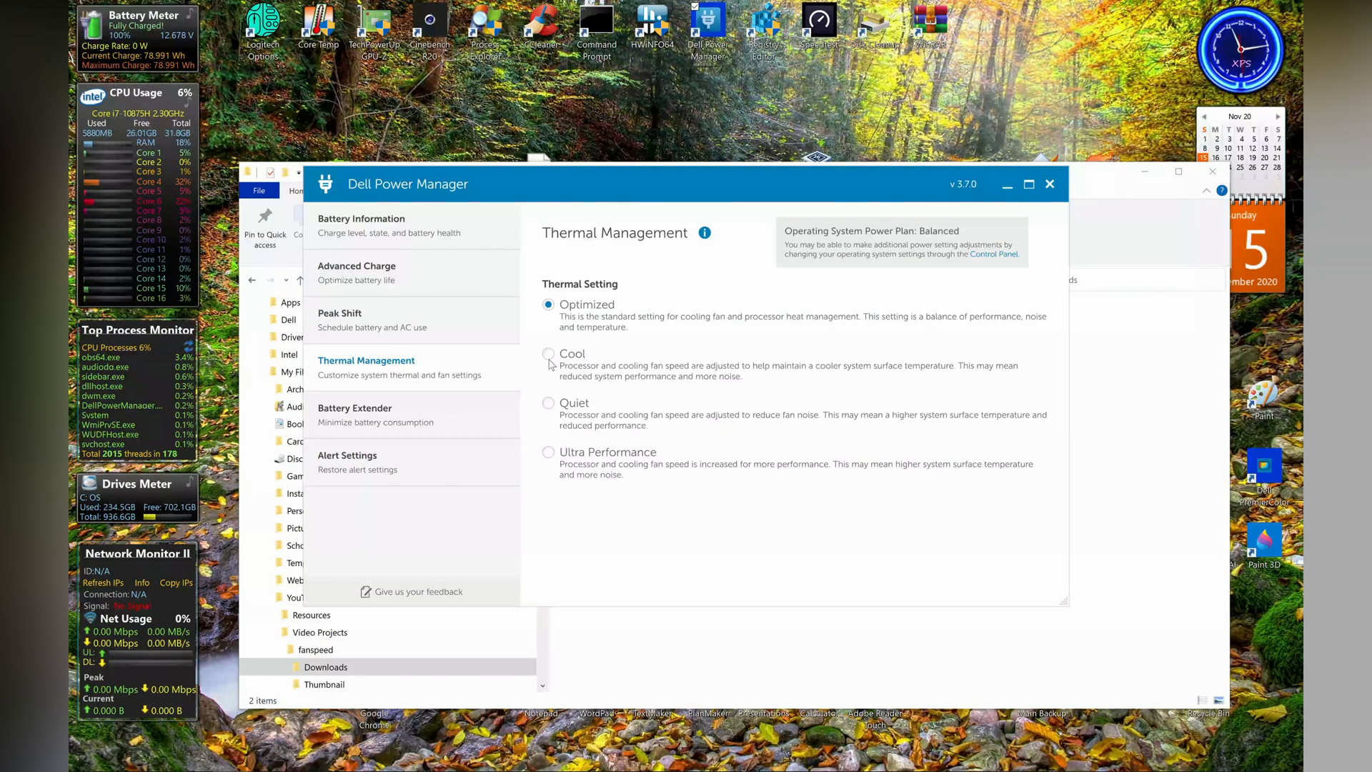
left_click(548, 355)
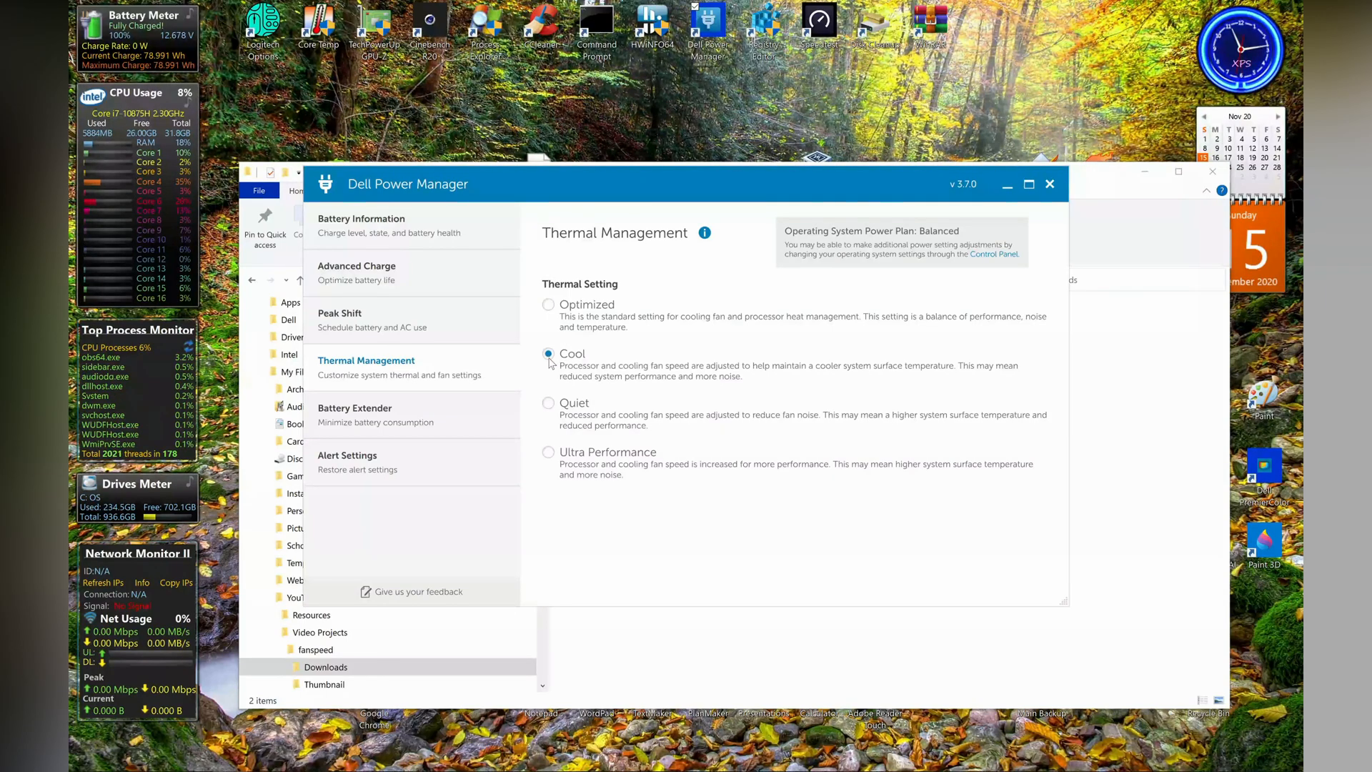
mouse_move(570, 425)
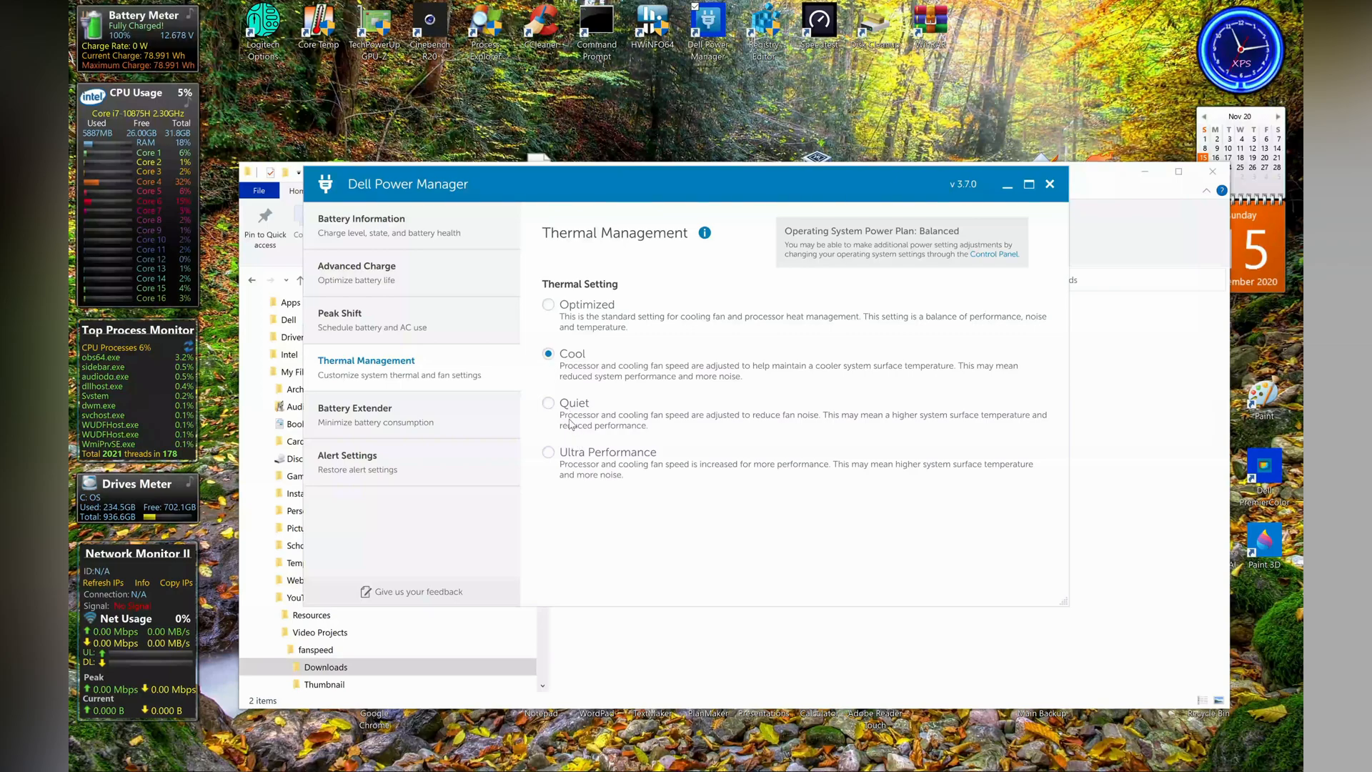
left_click(548, 402)
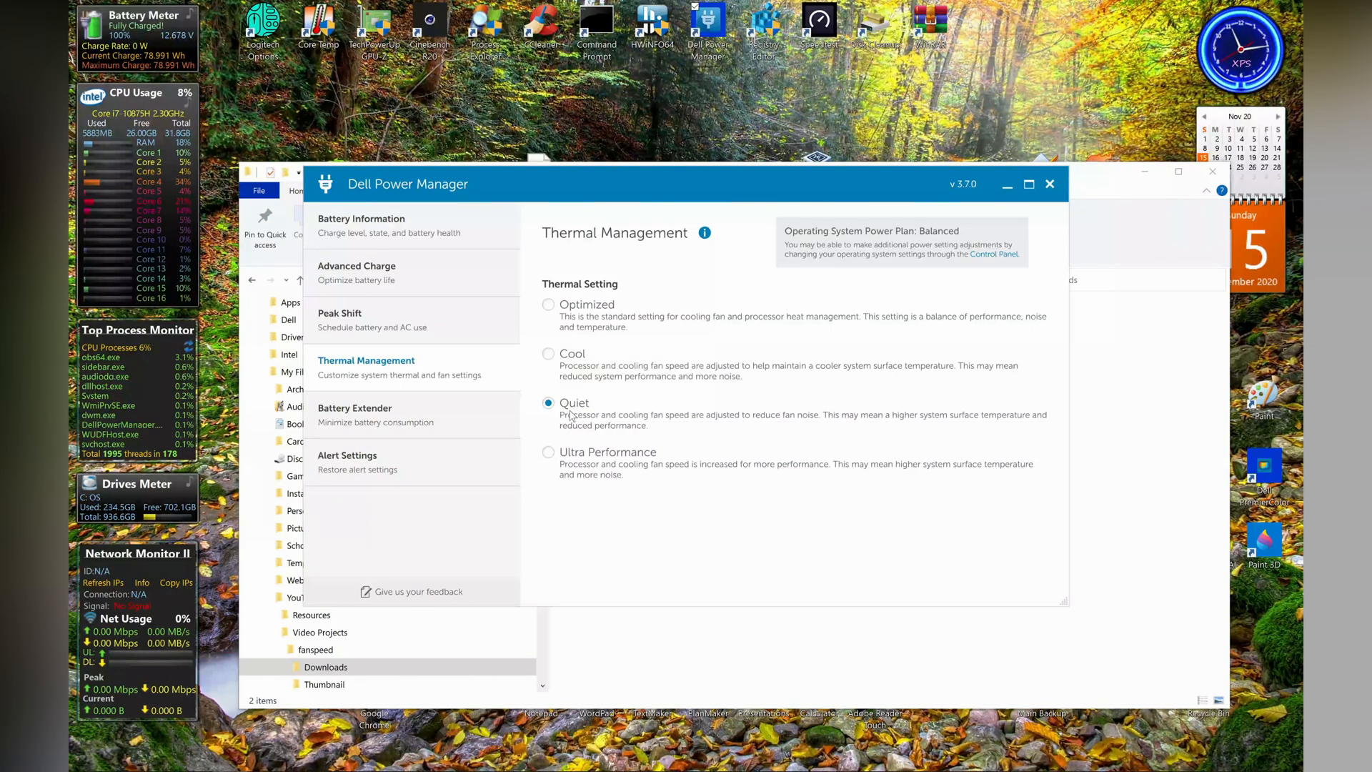
left_click(548, 452)
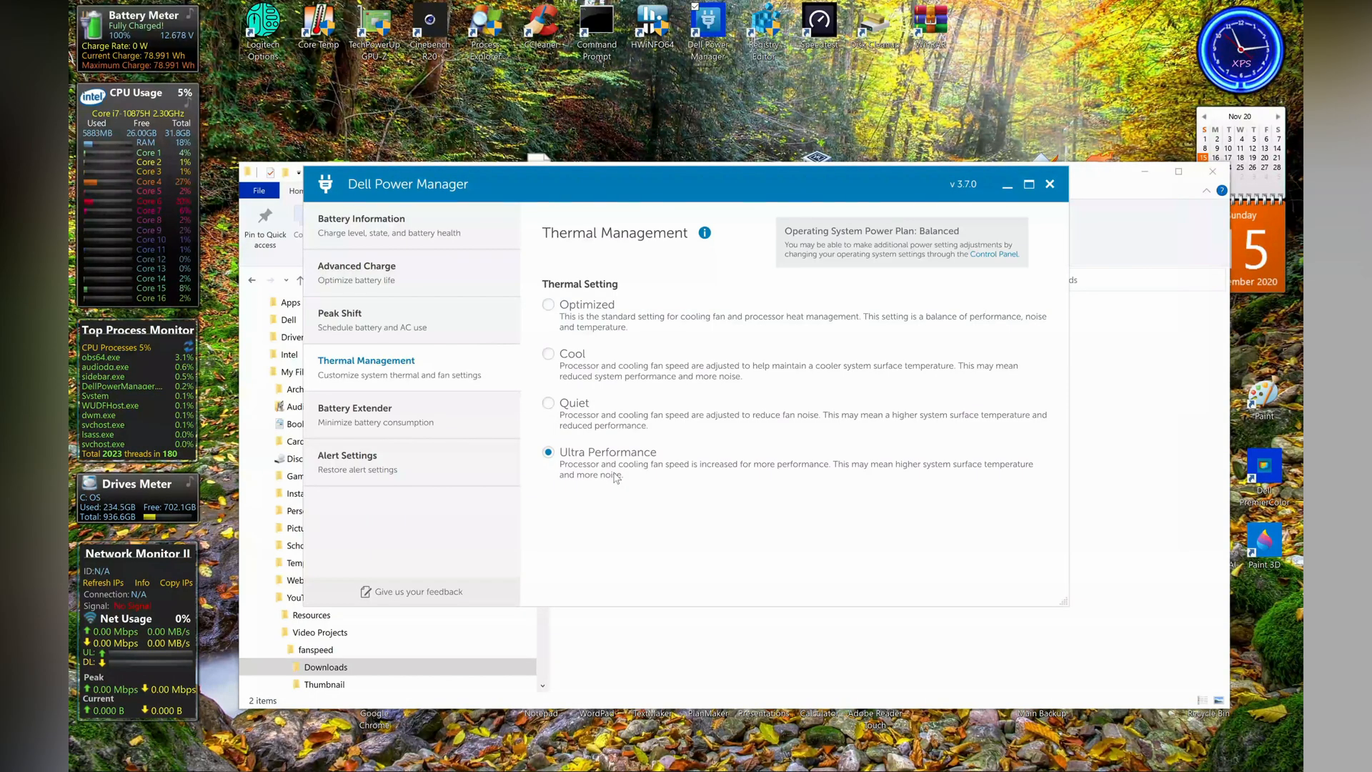